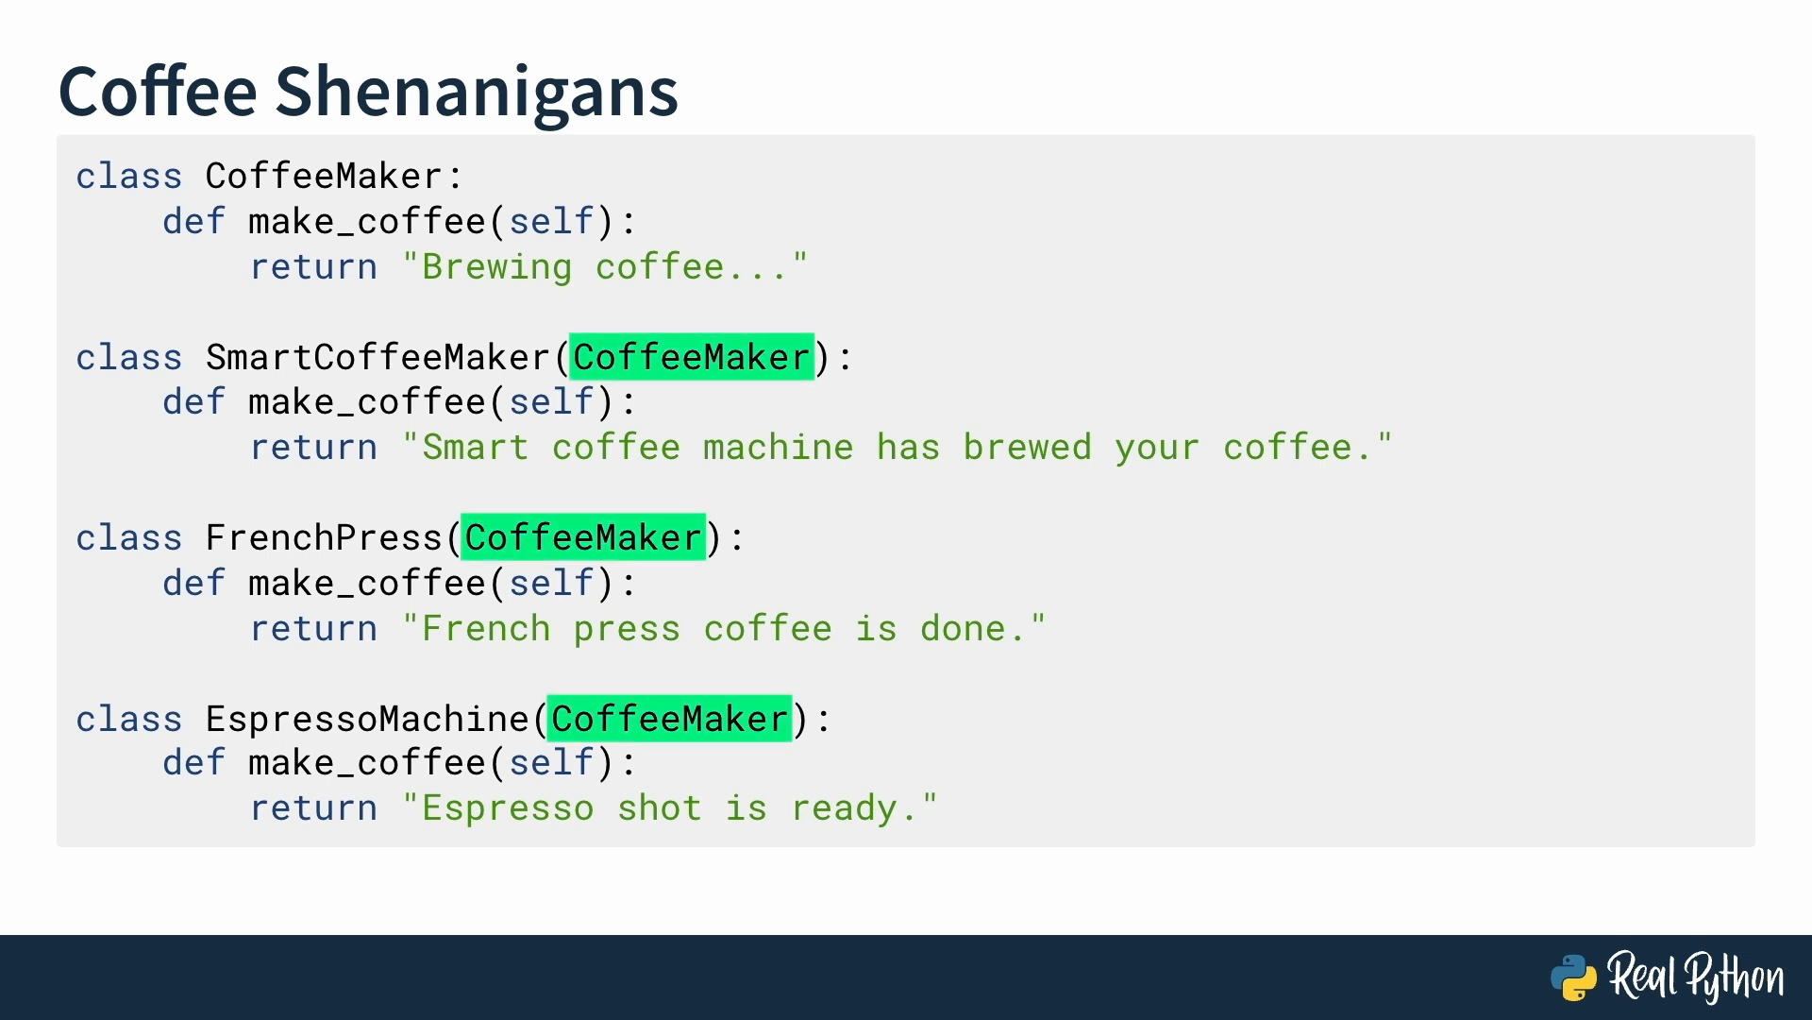
Step: Advance to the slide introducing the AlienCoffeeOrb class and its make_coffee method
key(Right)
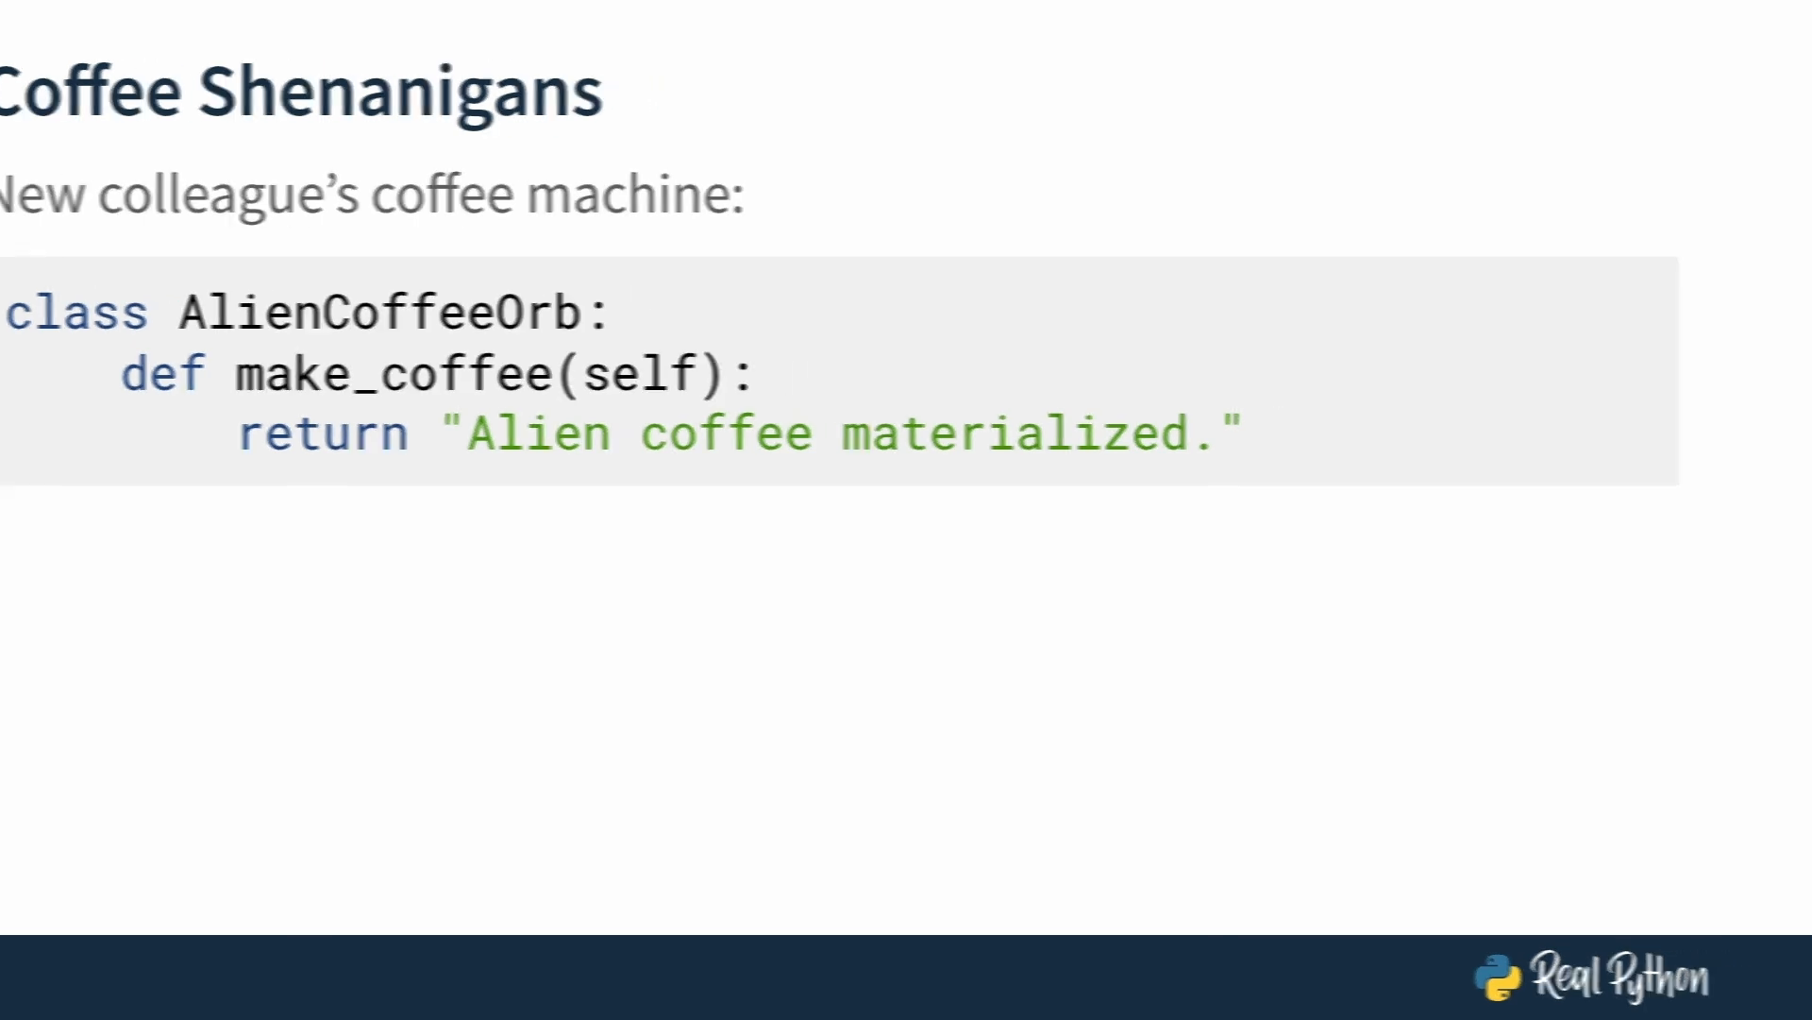
Step: Advance to the interpreter slide where alien_coffee_orb.make_coffee() returns 'Alien coffee materialized.'
key(Right)
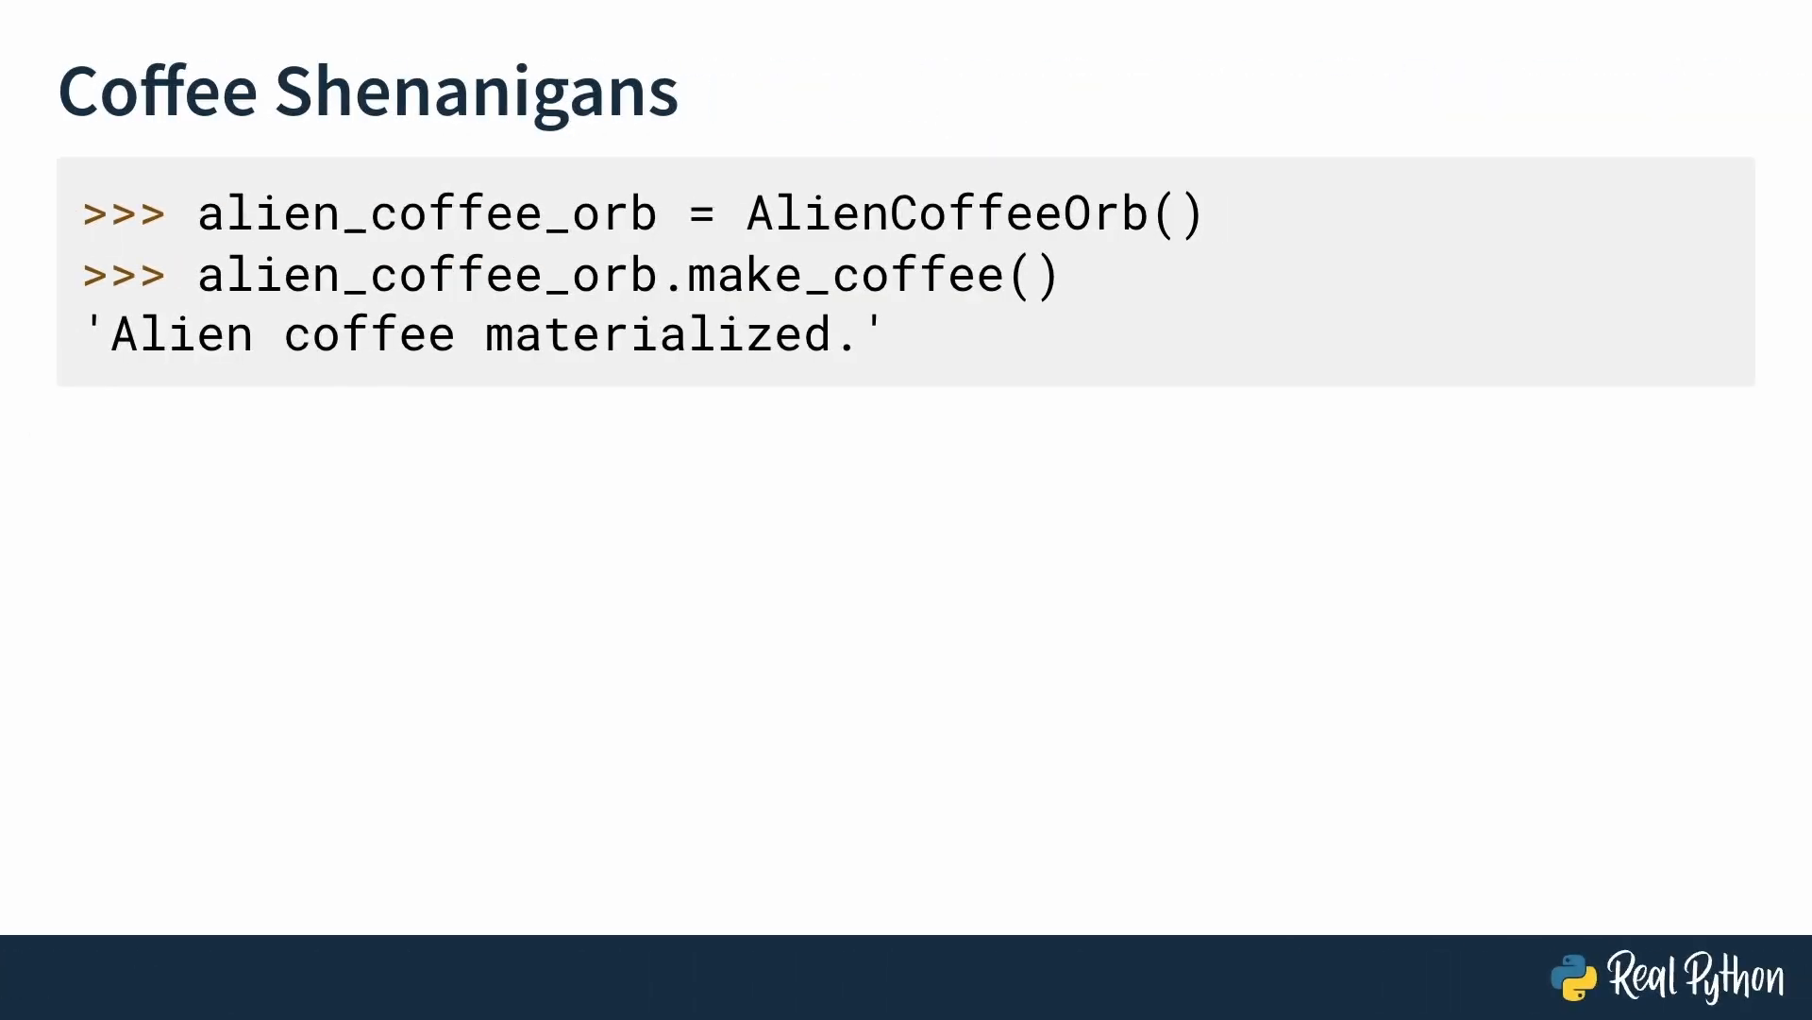